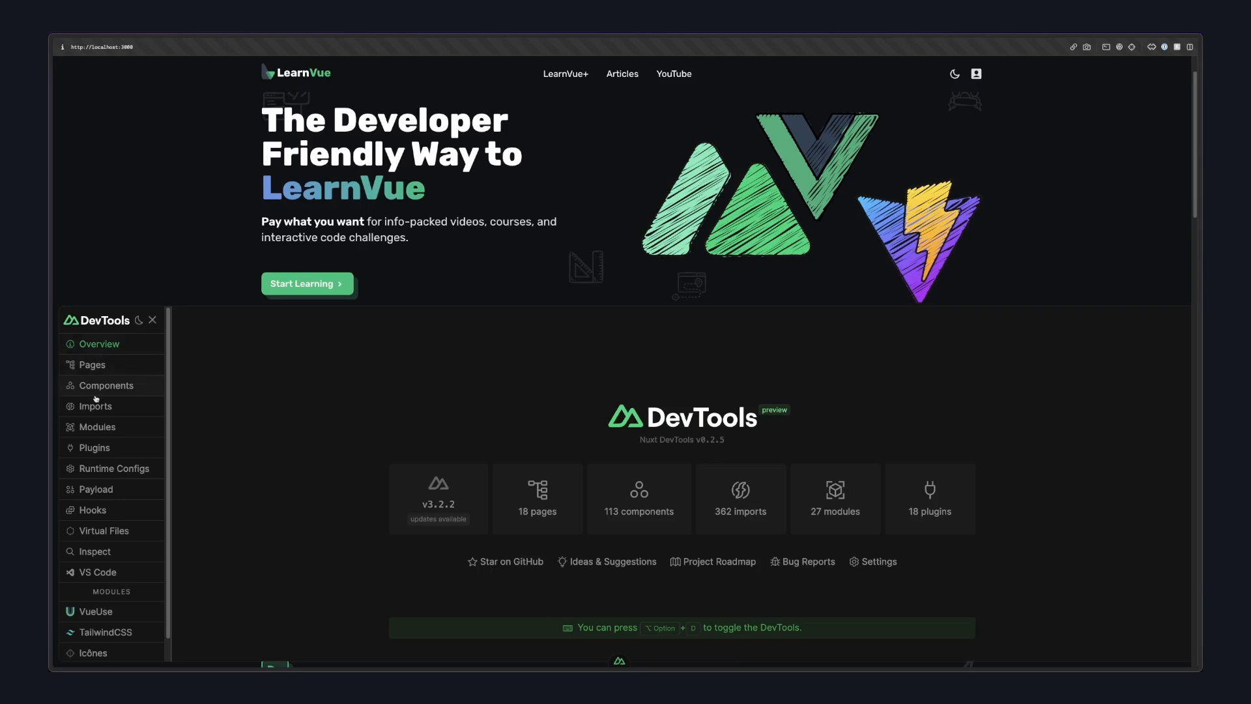
mouse_move(95, 407)
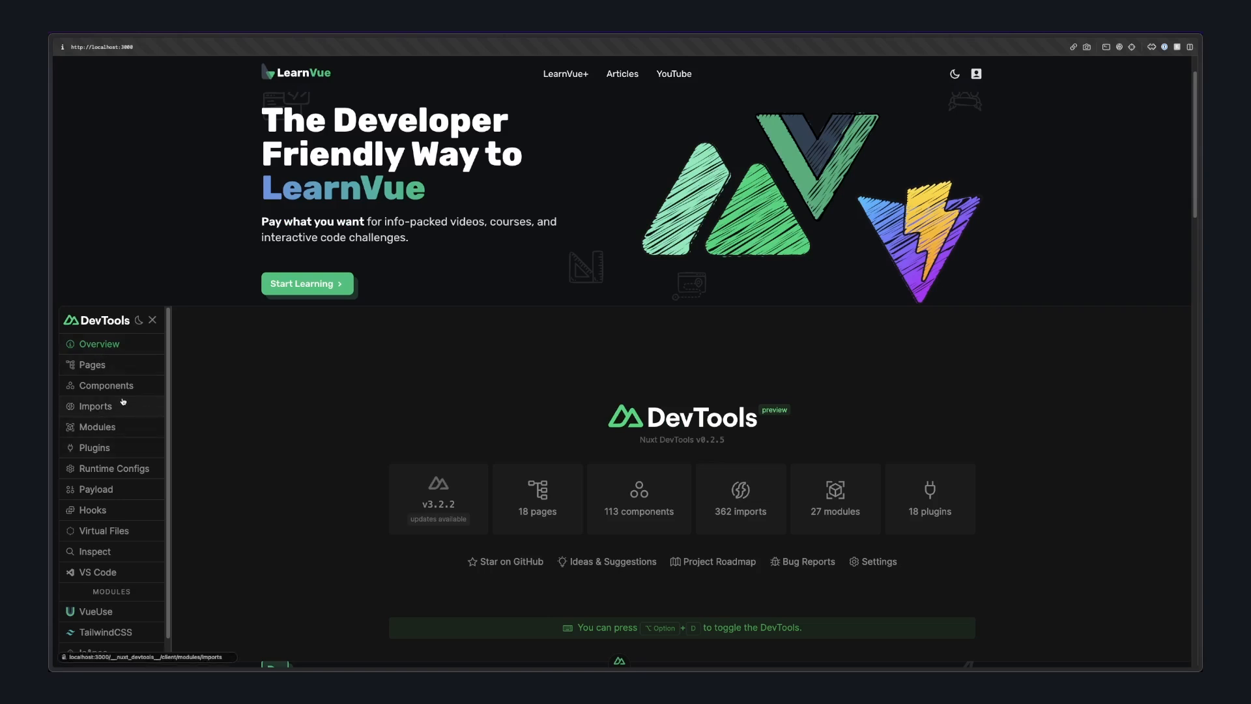
Browse the Components list, go to the Articles page, and bring up the DevTools overview with the Nuxt version
left_click(104, 386)
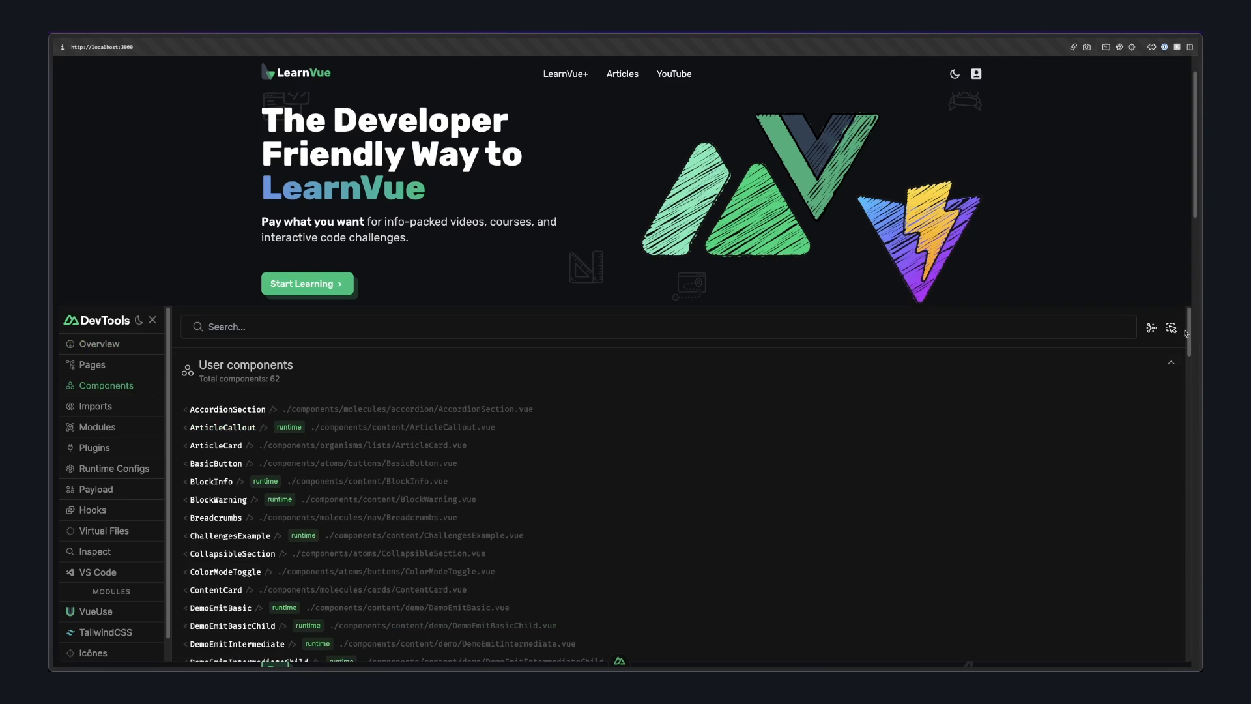
left_click(1171, 328)
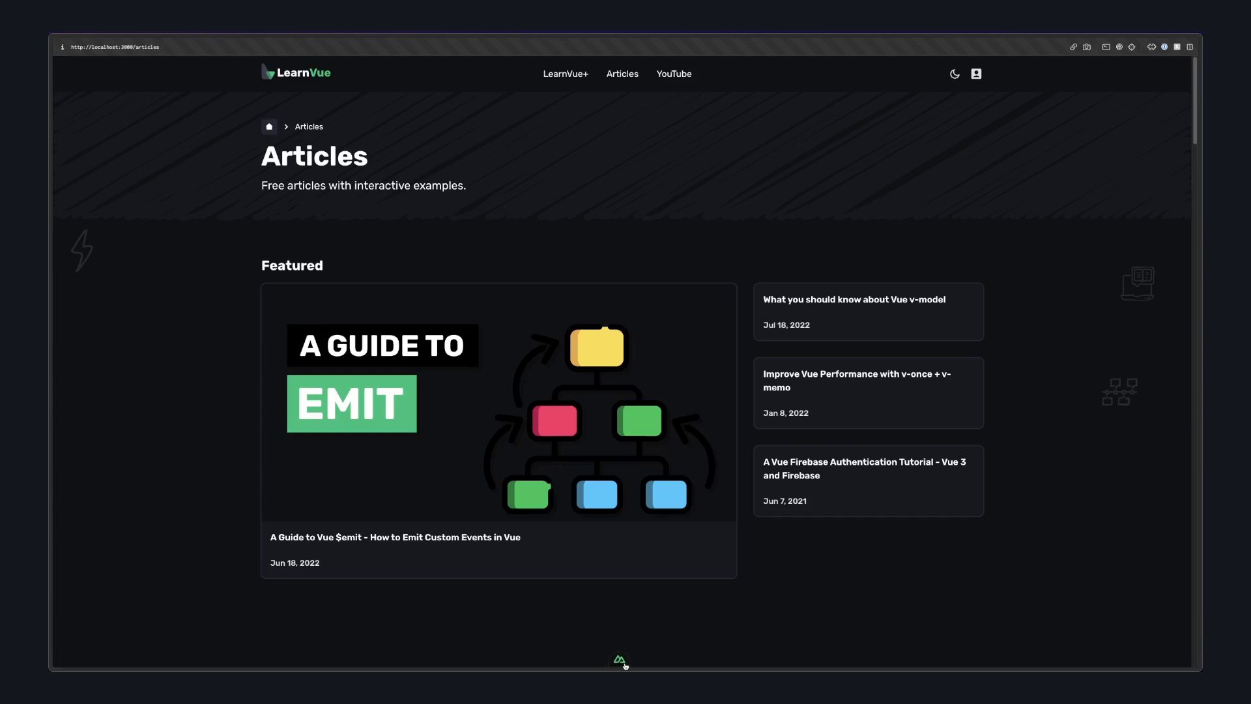
left_click(621, 659)
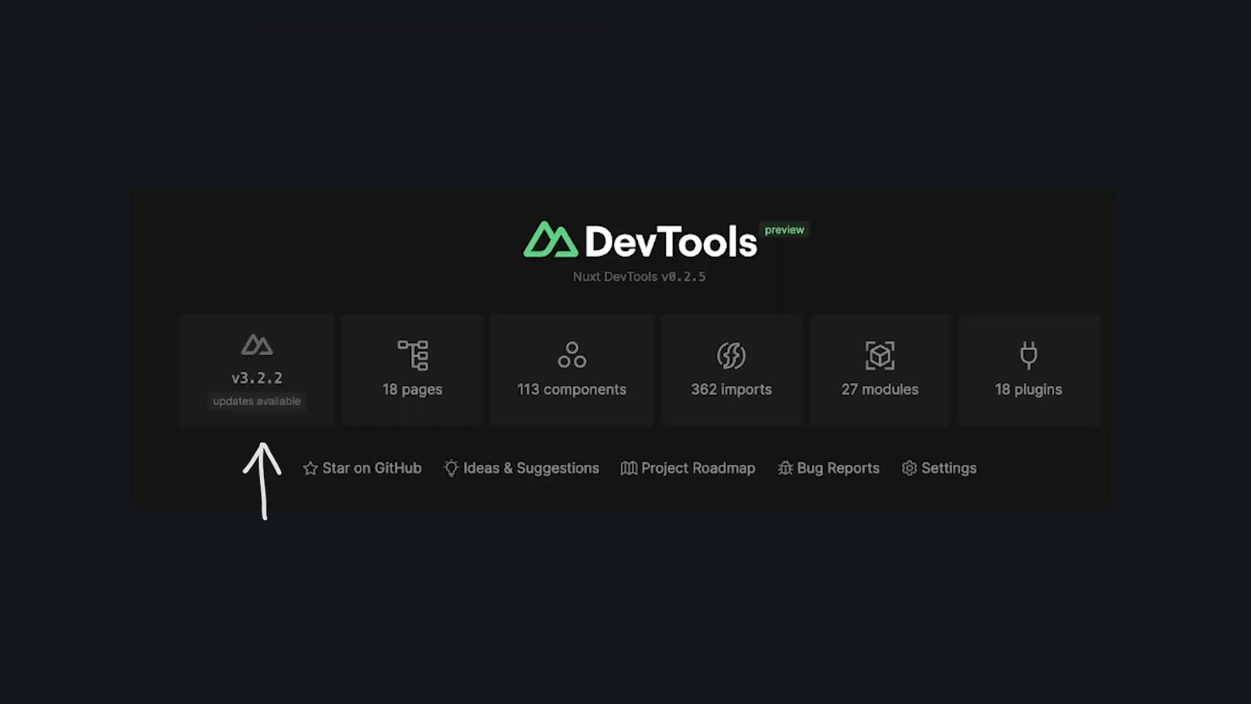
mouse_move(413, 369)
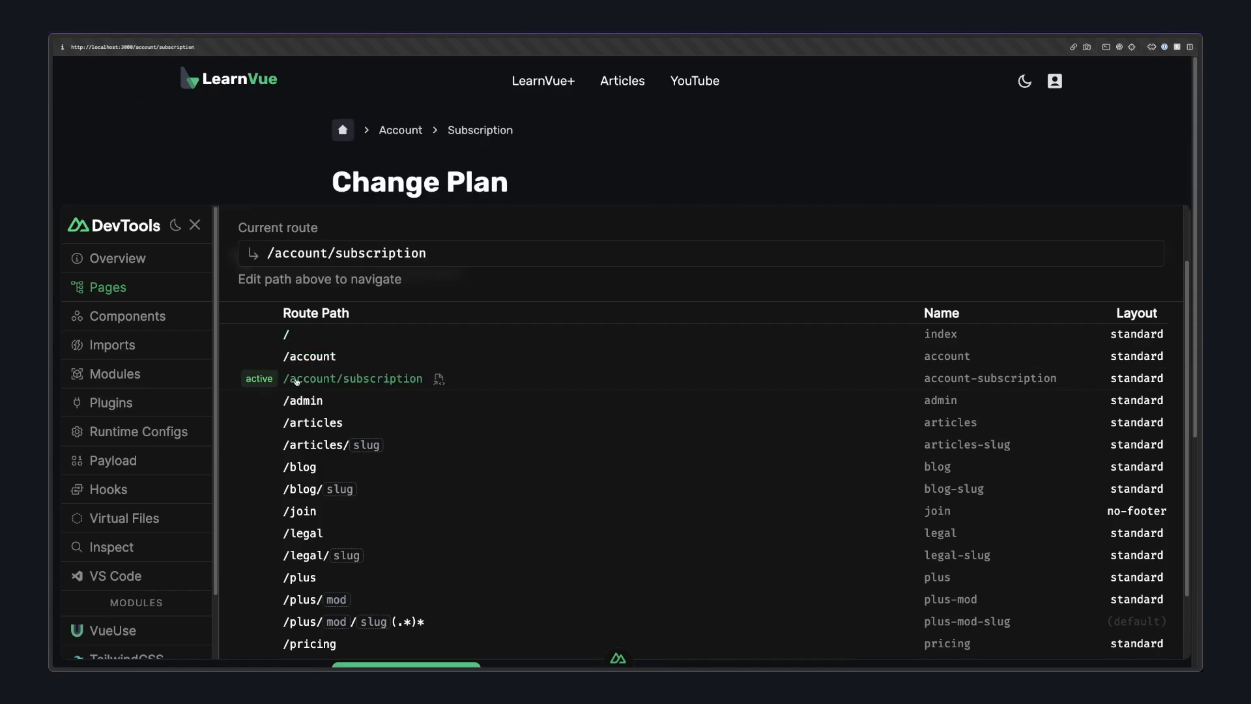
Navigate the site via the Pages tab to /admin and then to the Vue For Loop Tips article route
left_click(301, 400)
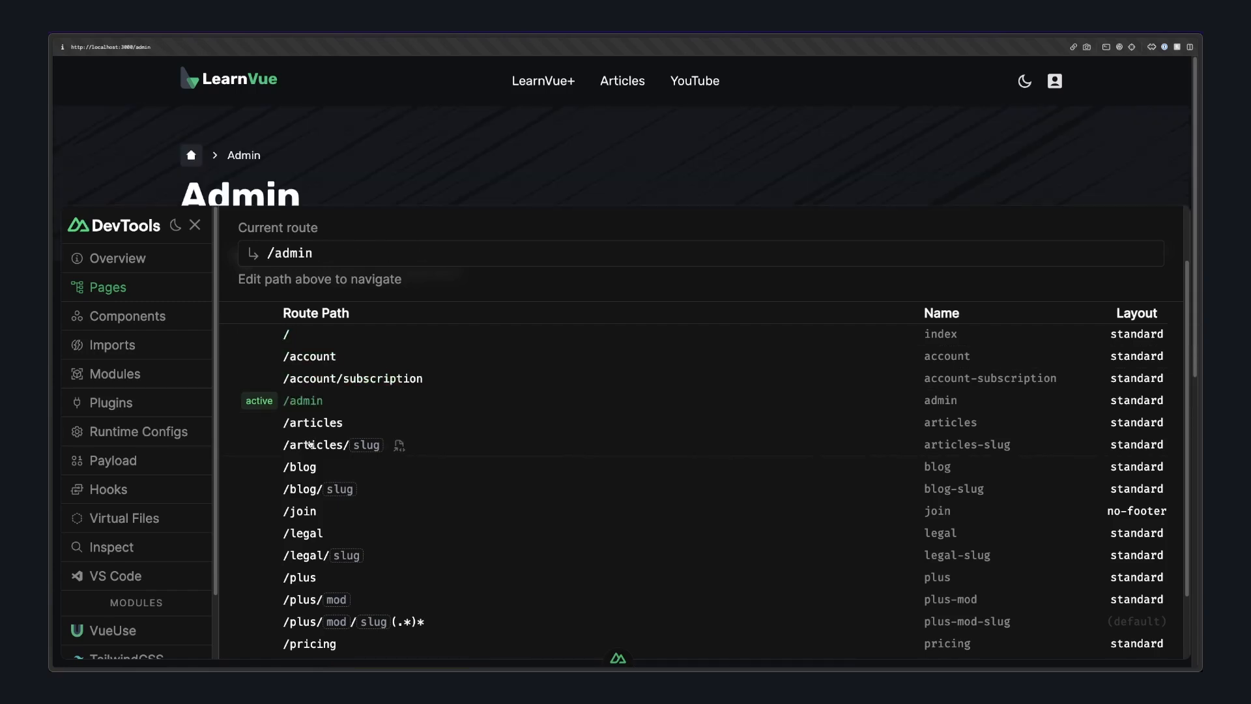
left_click(329, 444)
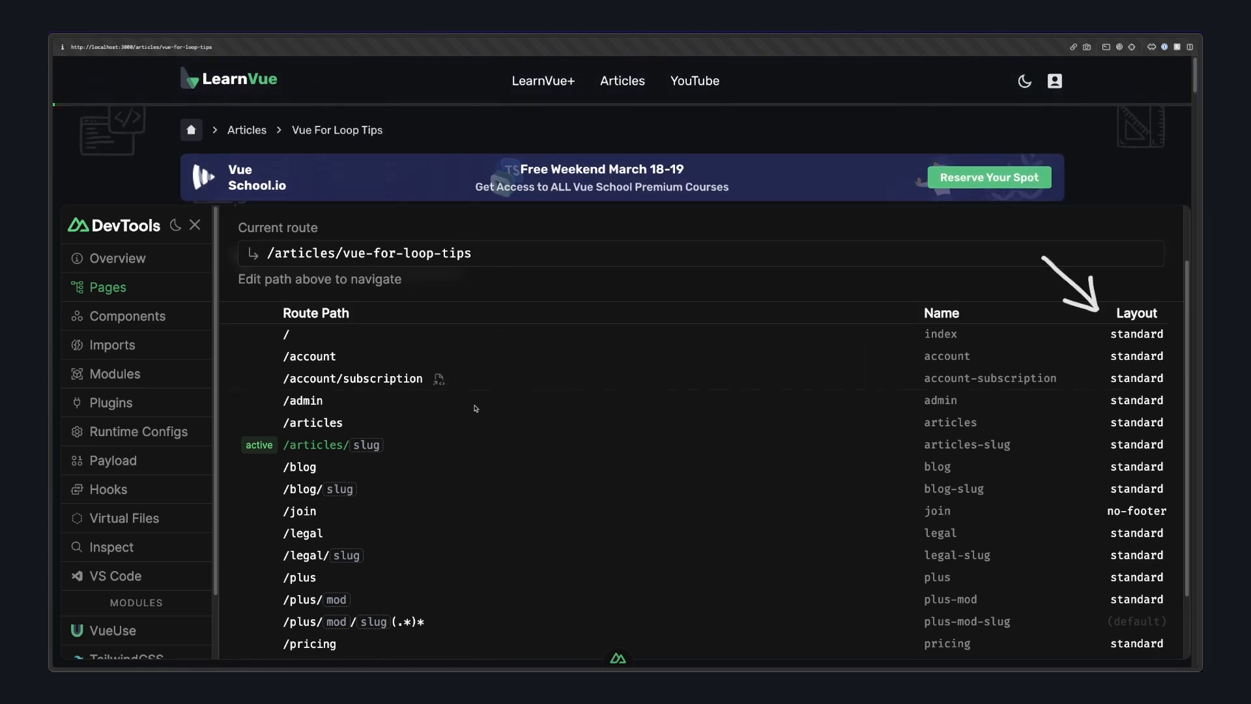
scroll("down", 3)
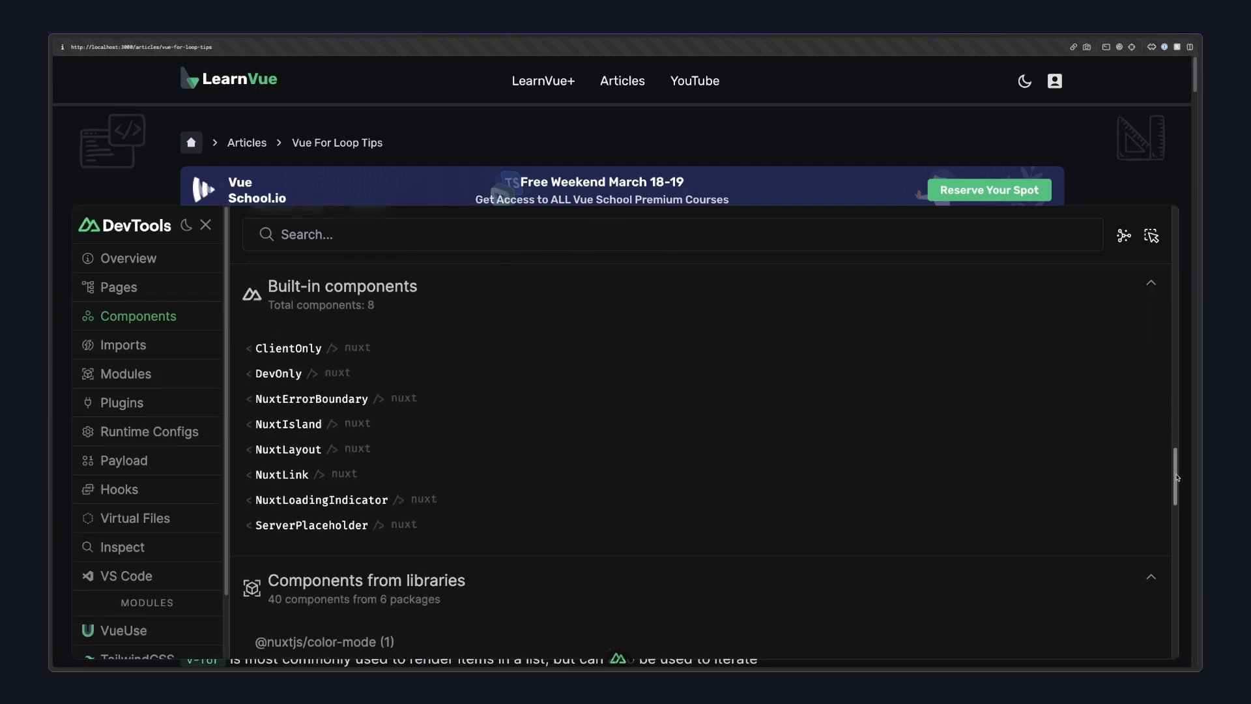
Show built-in components, switch to the relationship graph and inspect a component node
scroll("down", 3)
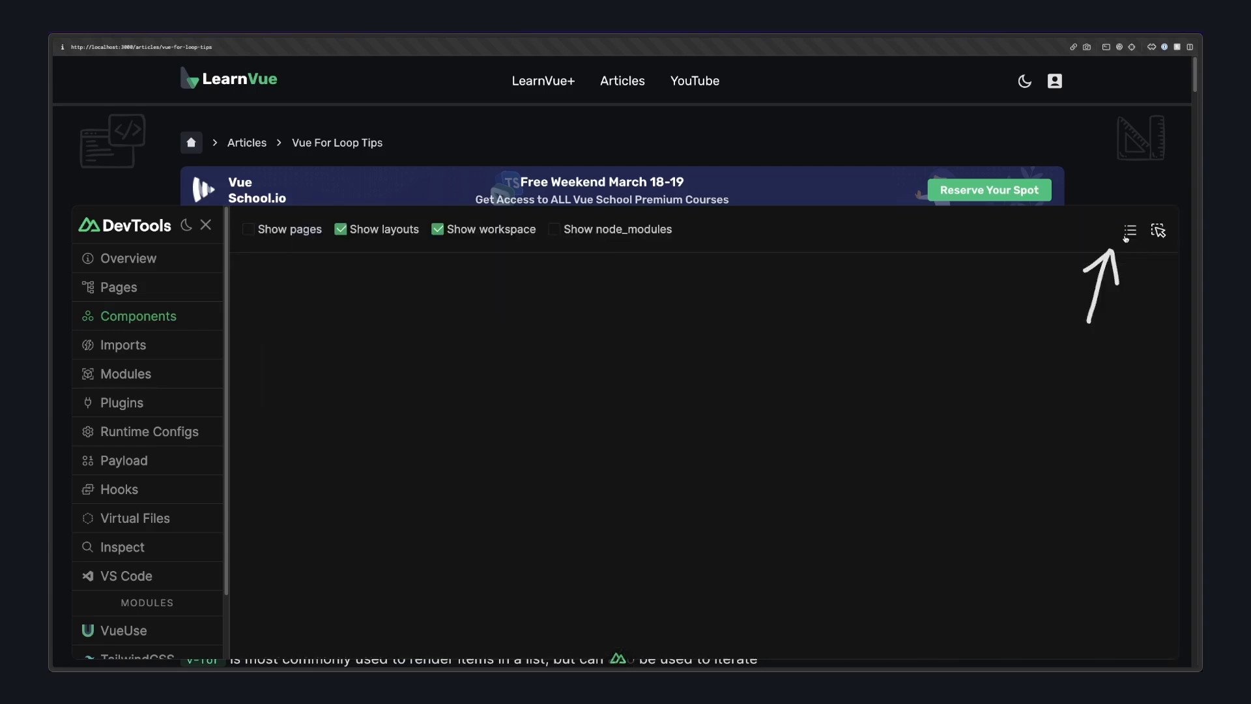
left_click(1129, 230)
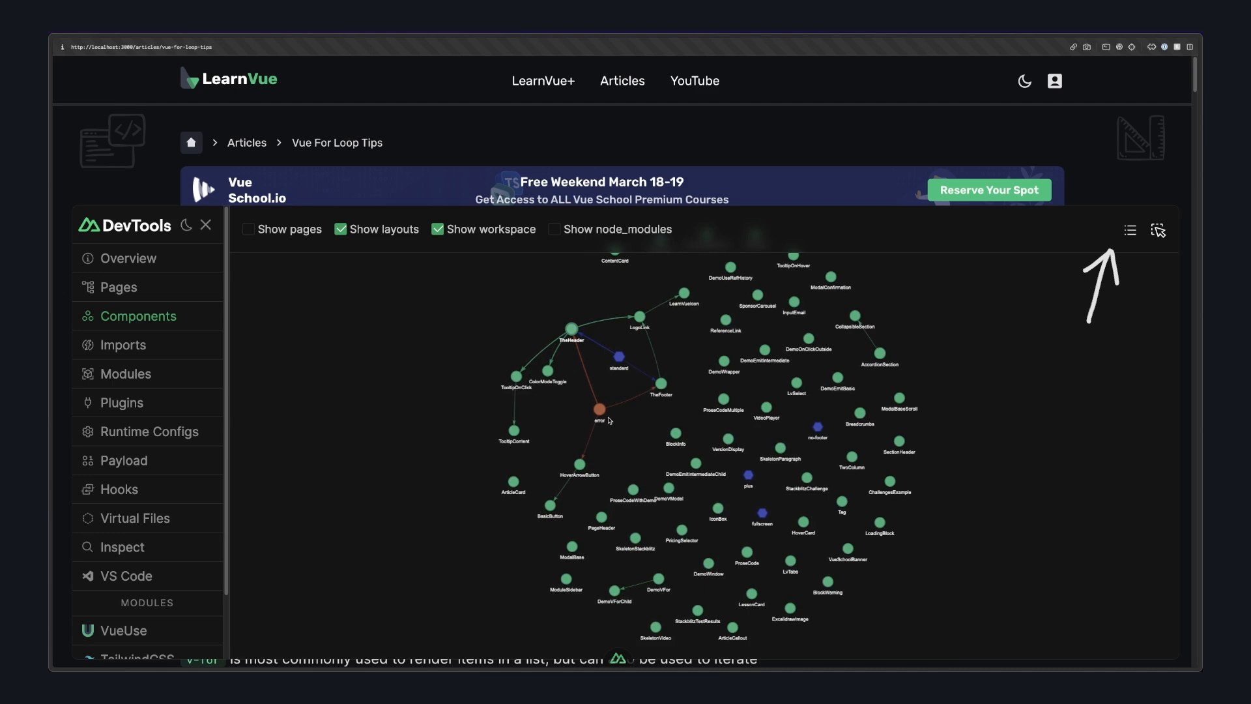
left_click(1159, 229)
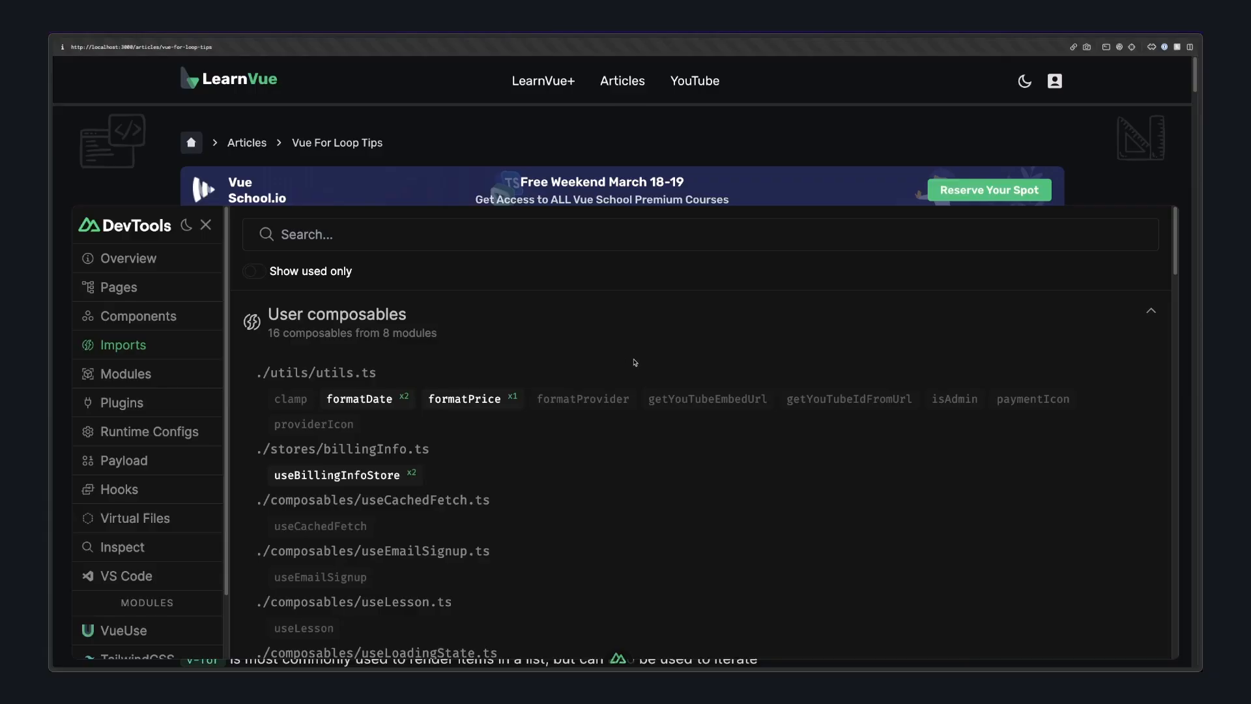
mouse_move(705, 503)
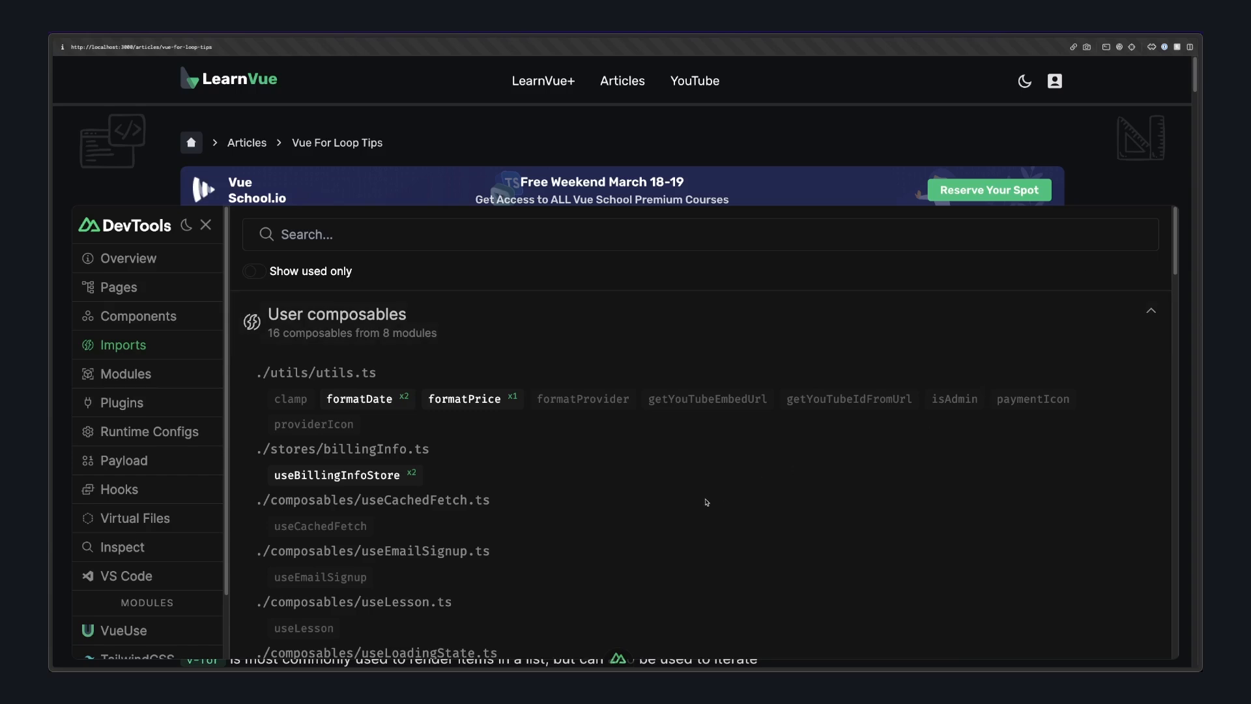
Filter Imports to used composables and back, then bring up the 19 installed modules
scroll("down", 3)
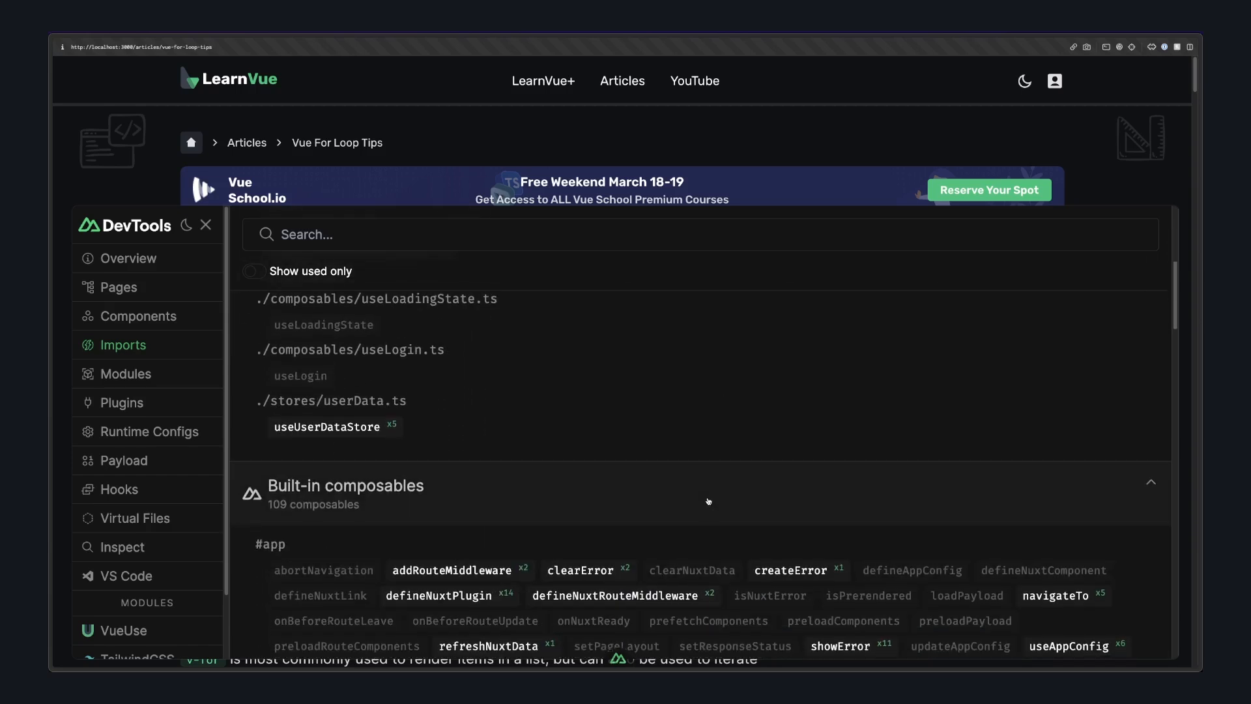
left_click(253, 271)
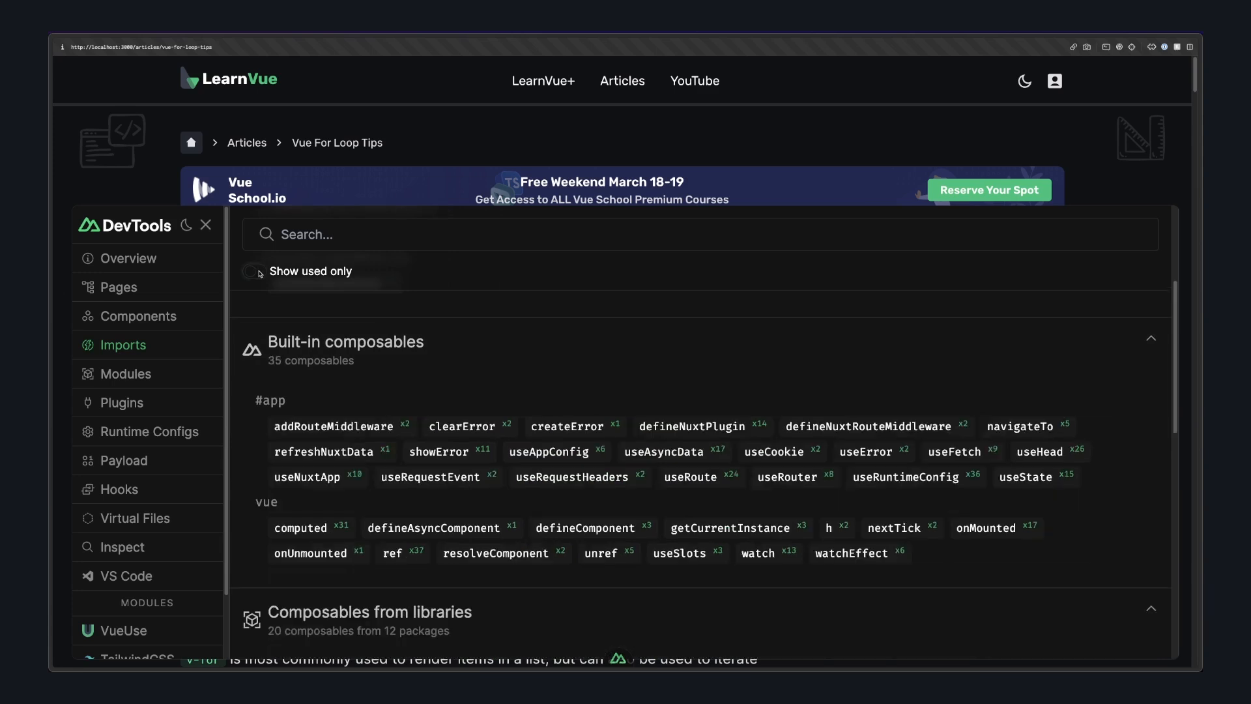
left_click(255, 271)
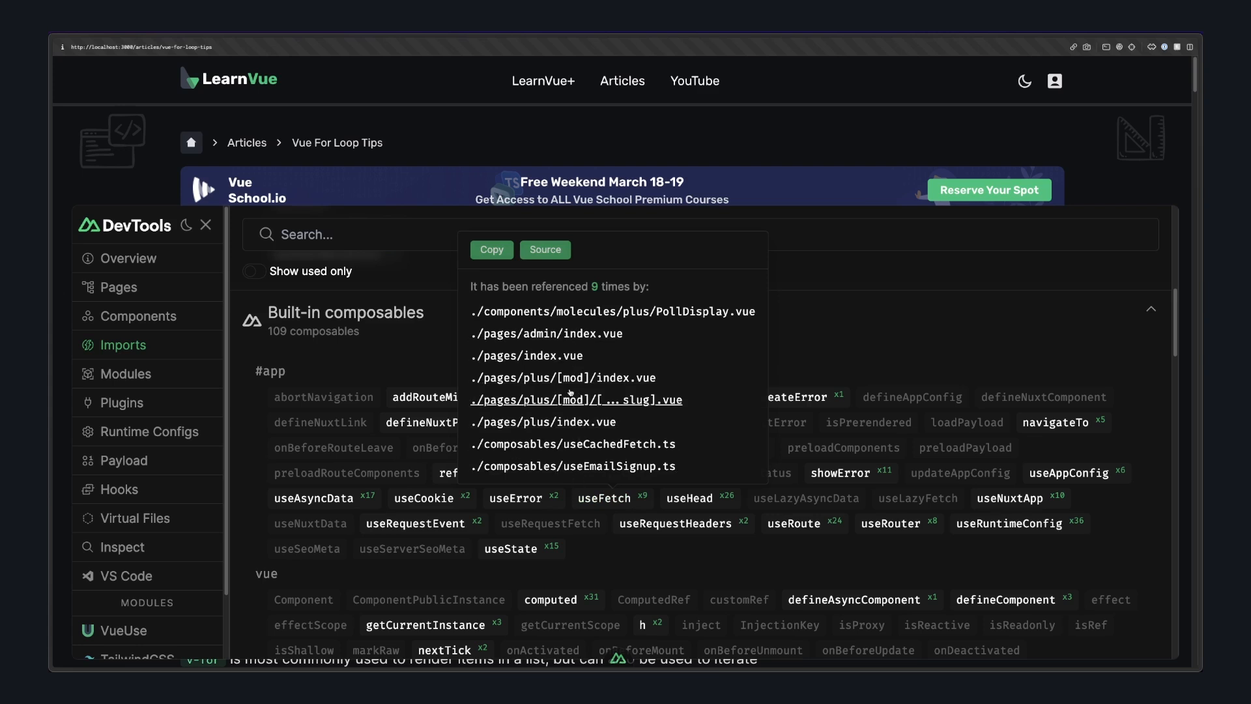
left_click(125, 374)
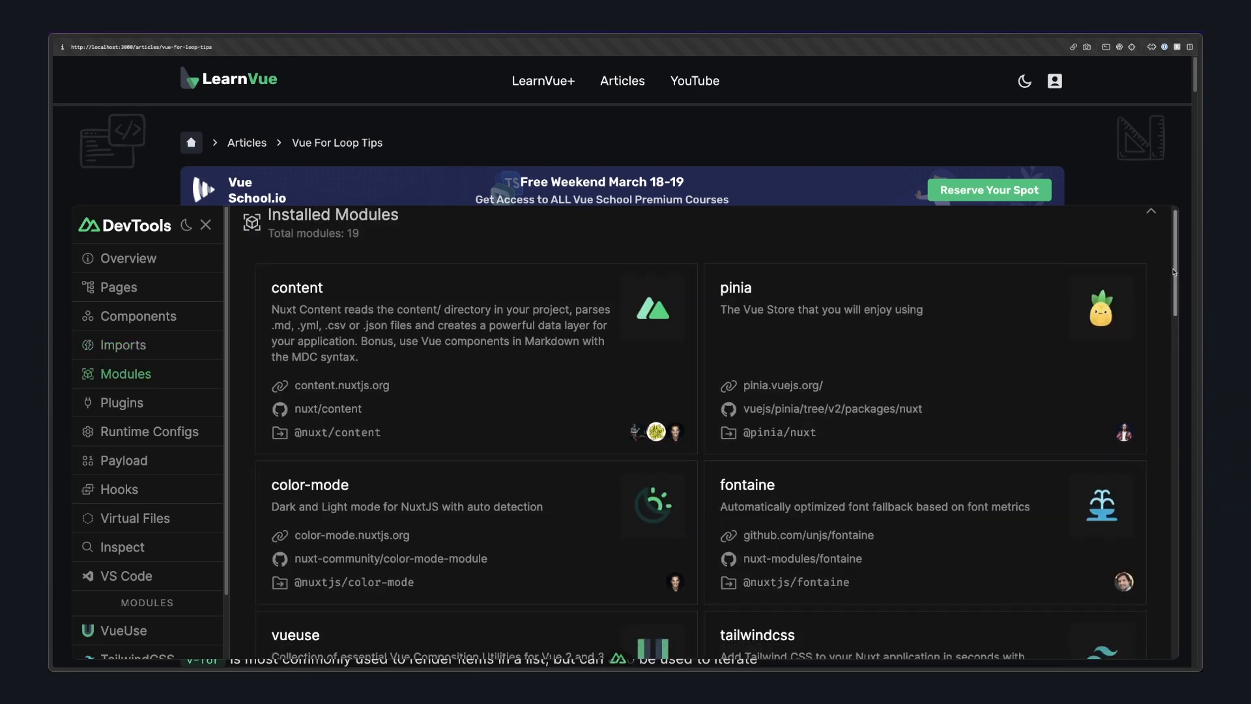
Review the 18 registered plugins and move on to the runtime configuration view
scroll("down", 3)
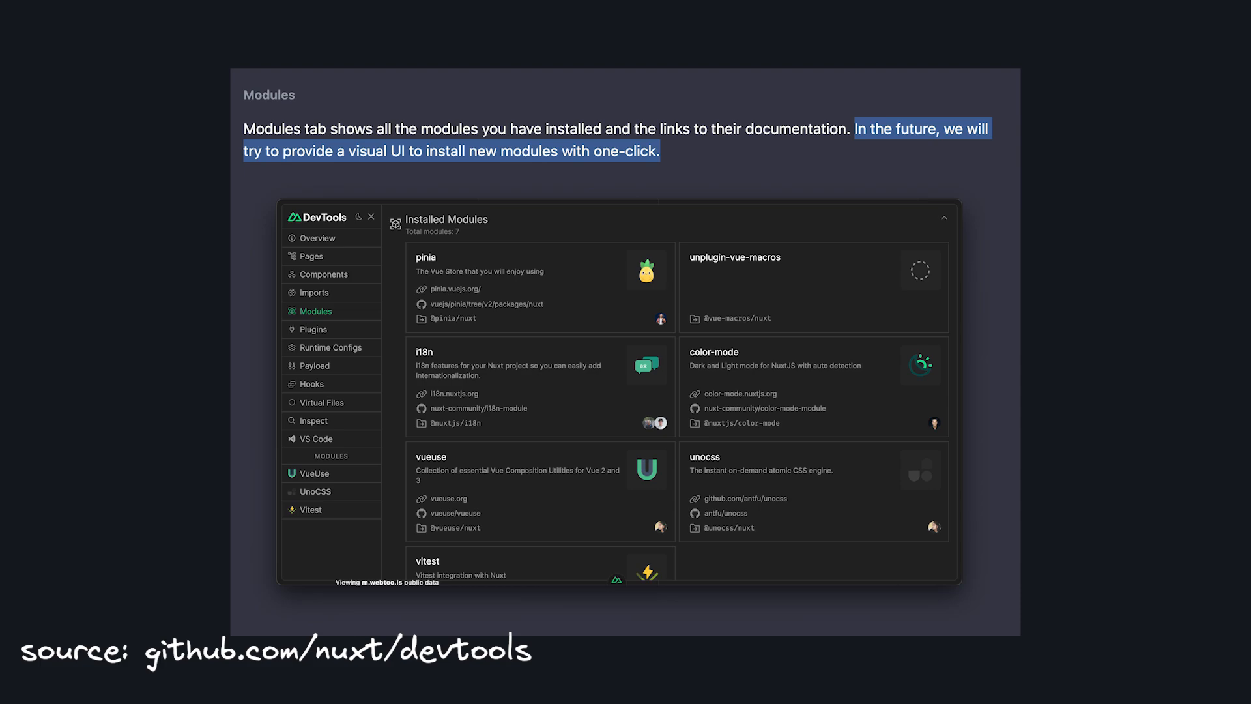
left_click(121, 402)
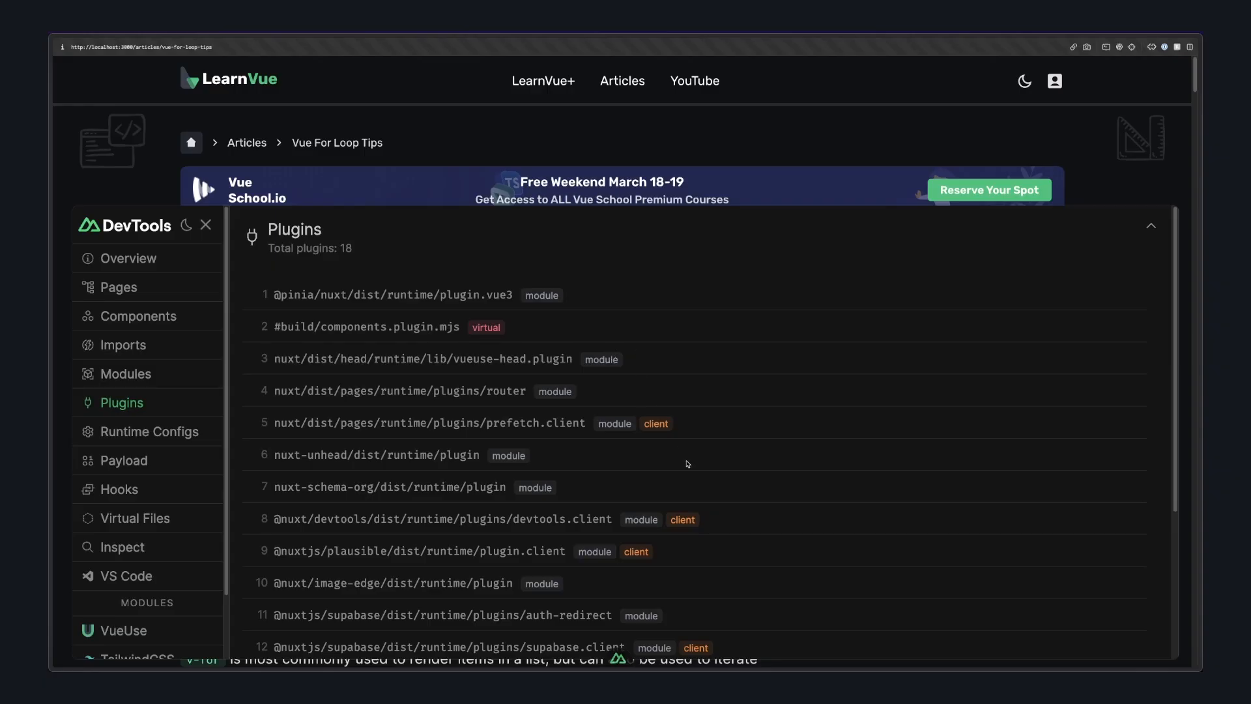
mouse_move(382, 437)
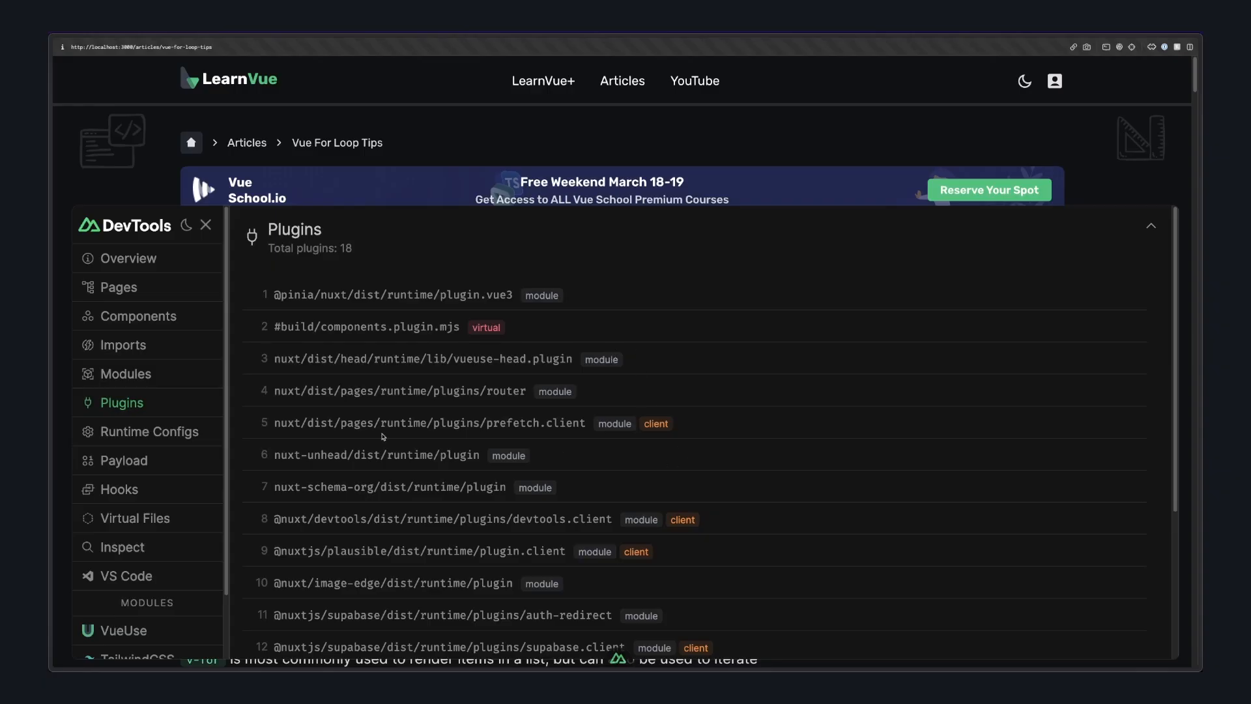
left_click(152, 431)
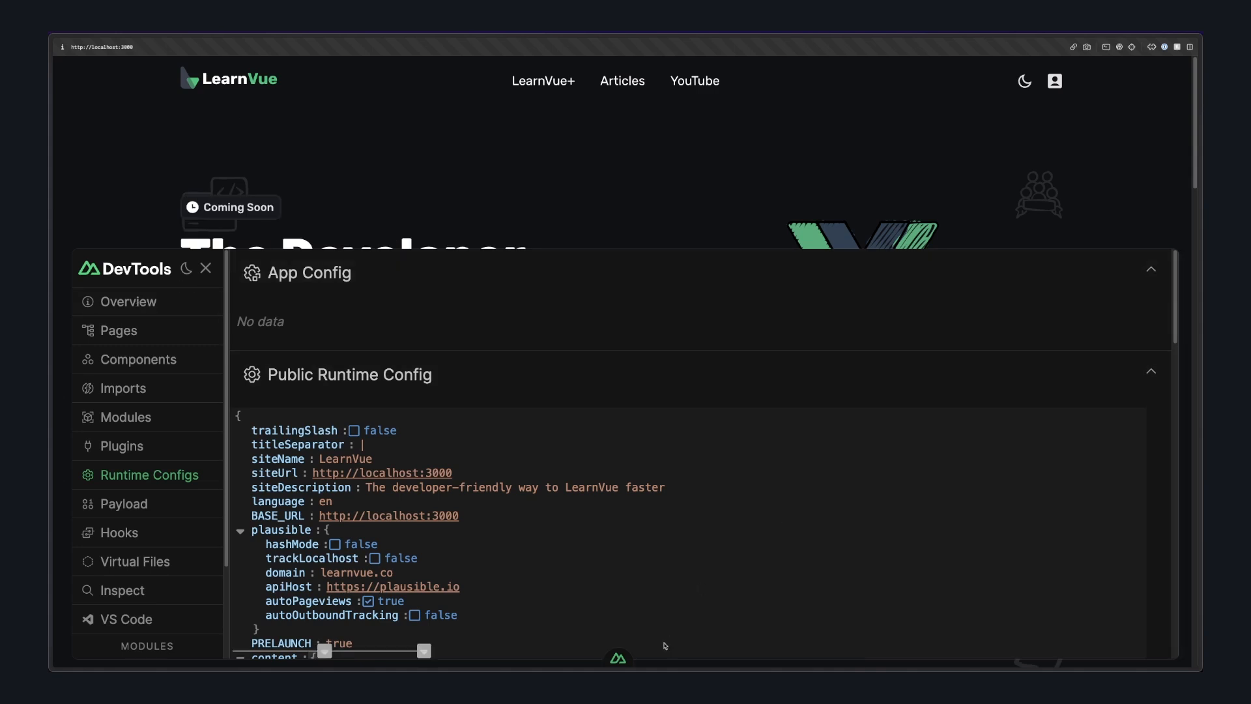
Review runtime config and Payload state, set color-mode back to dark, then show the hooks list
left_click(204, 269)
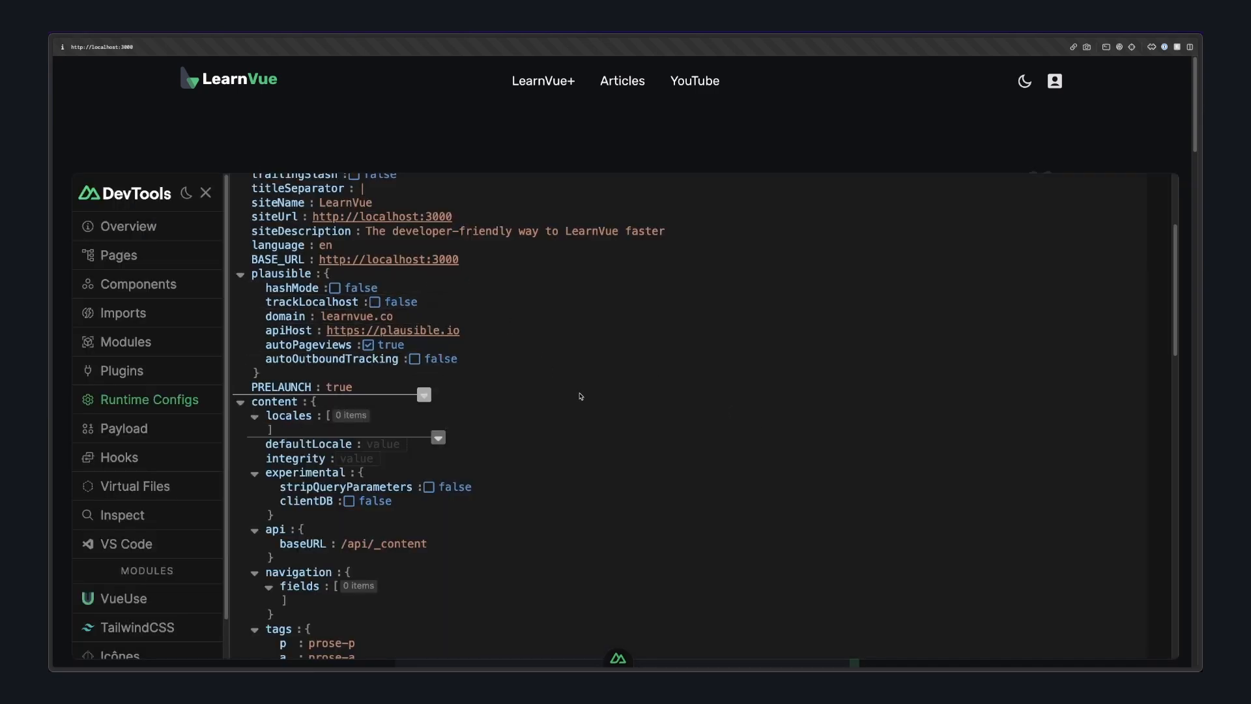
left_click(124, 429)
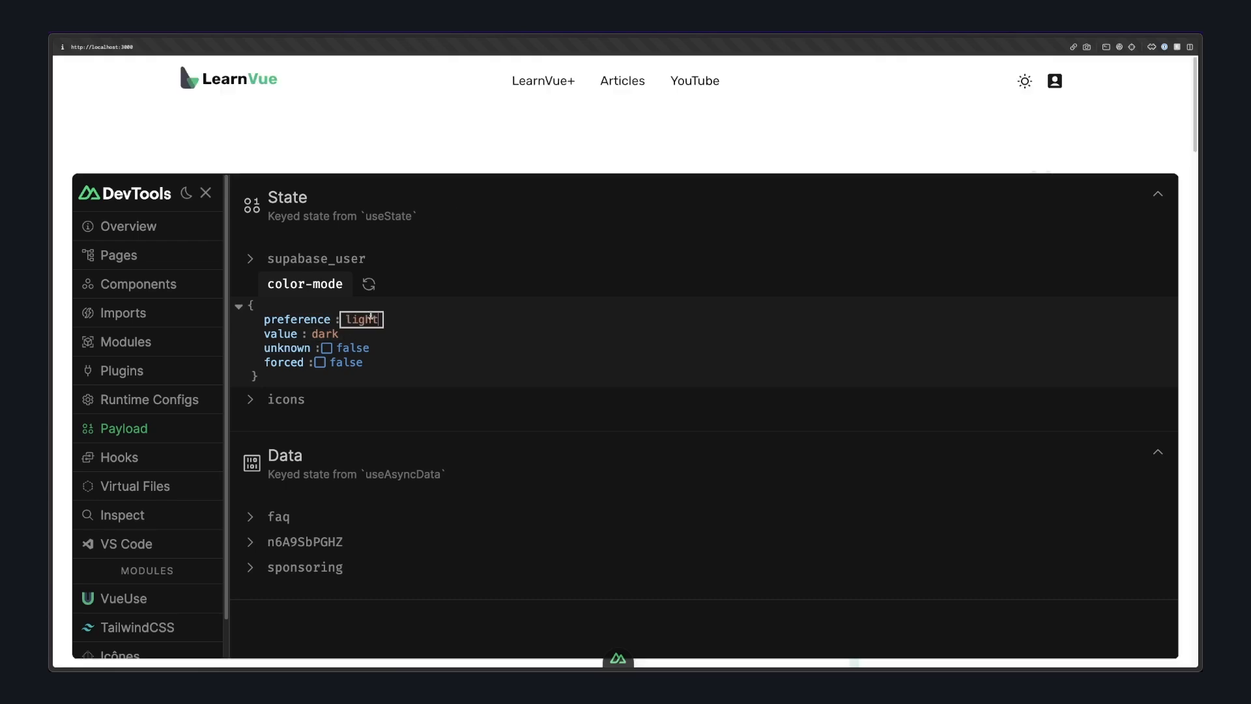
left_click(1025, 81)
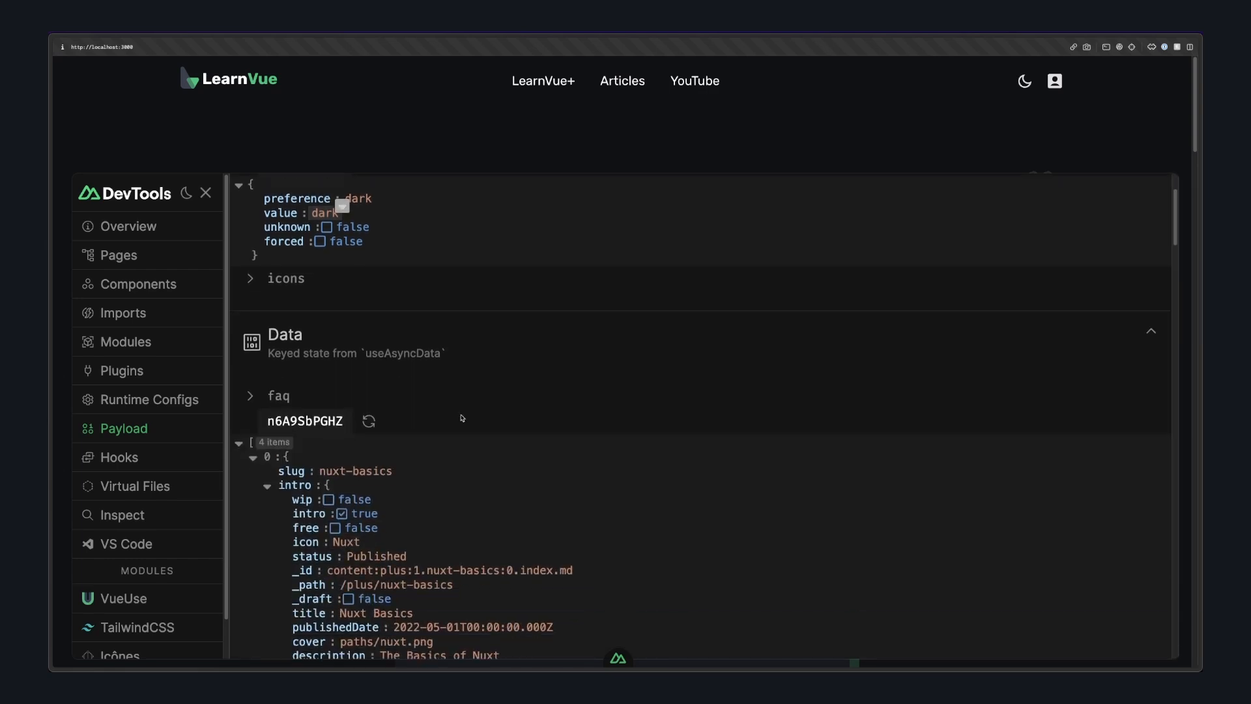
left_click(118, 456)
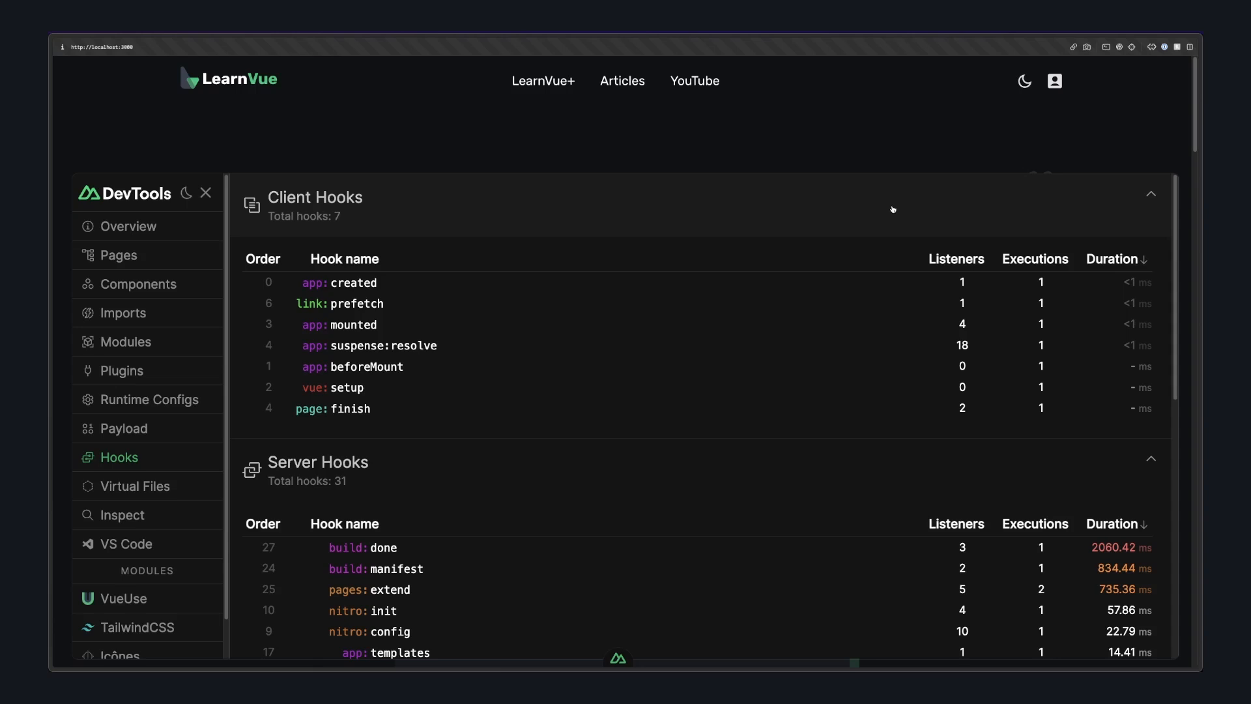
View the generated app-component and components.plugin virtual files, then bring up the Inspect module list
left_click(134, 486)
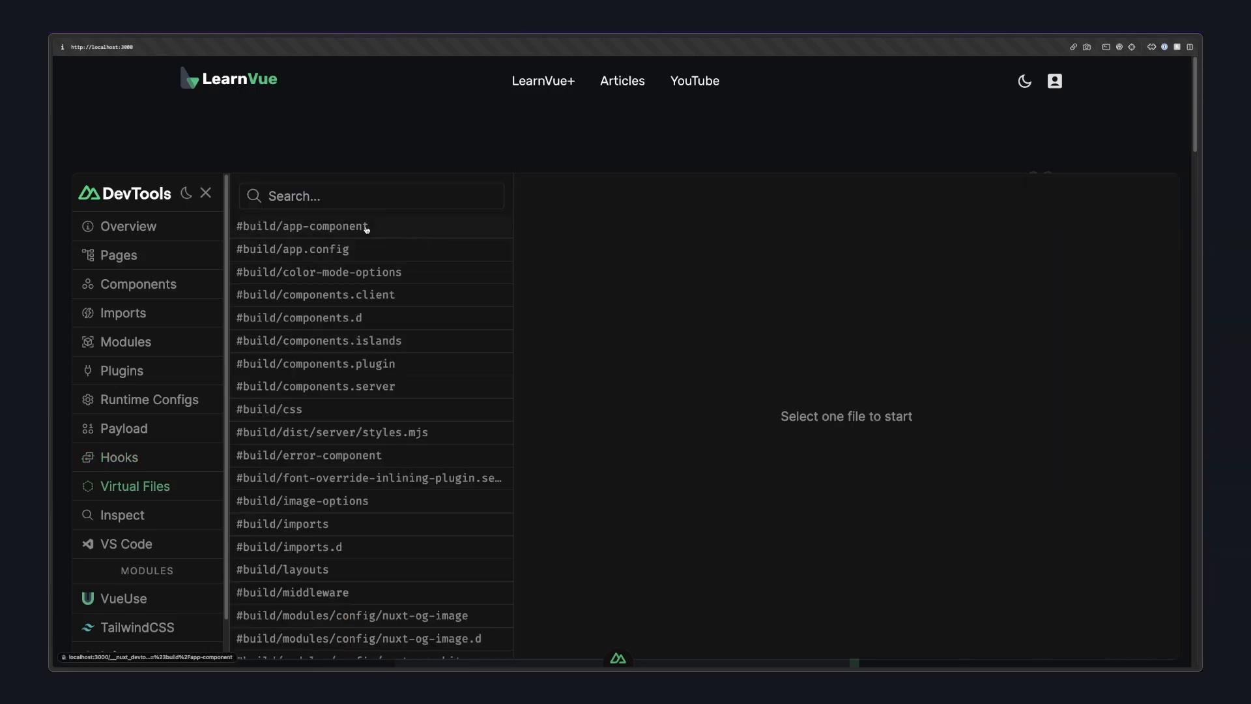
left_click(301, 225)
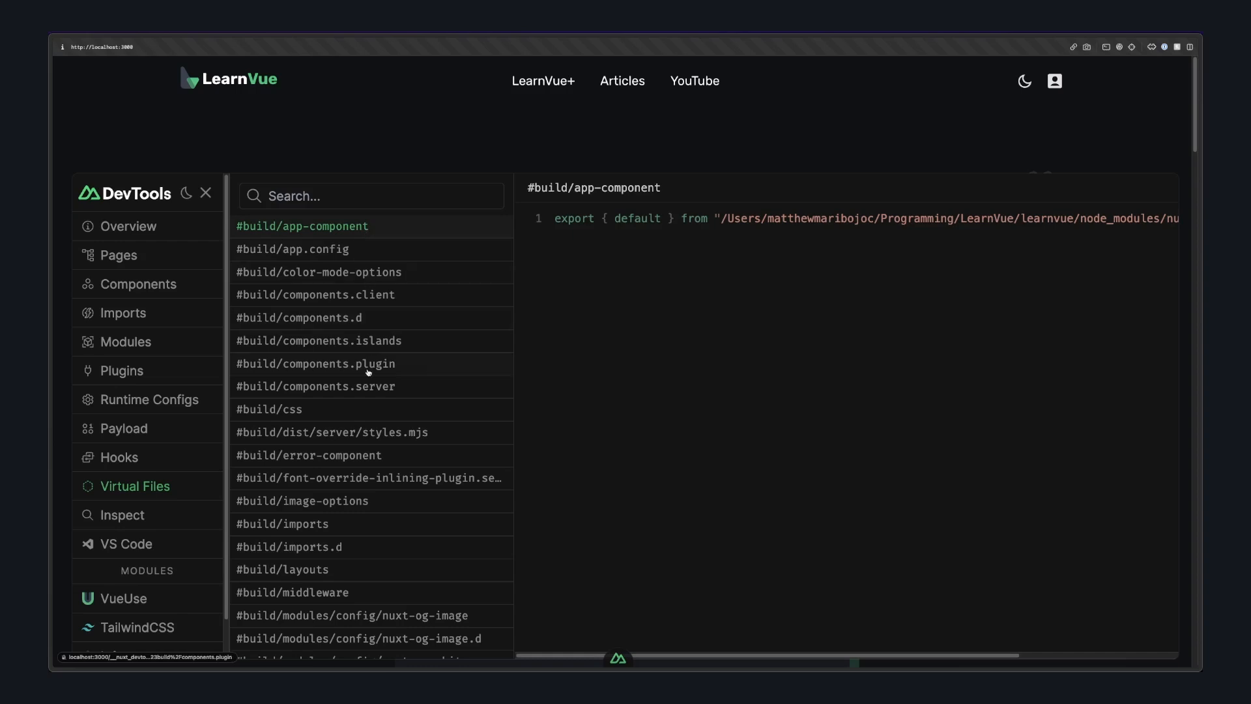
left_click(314, 363)
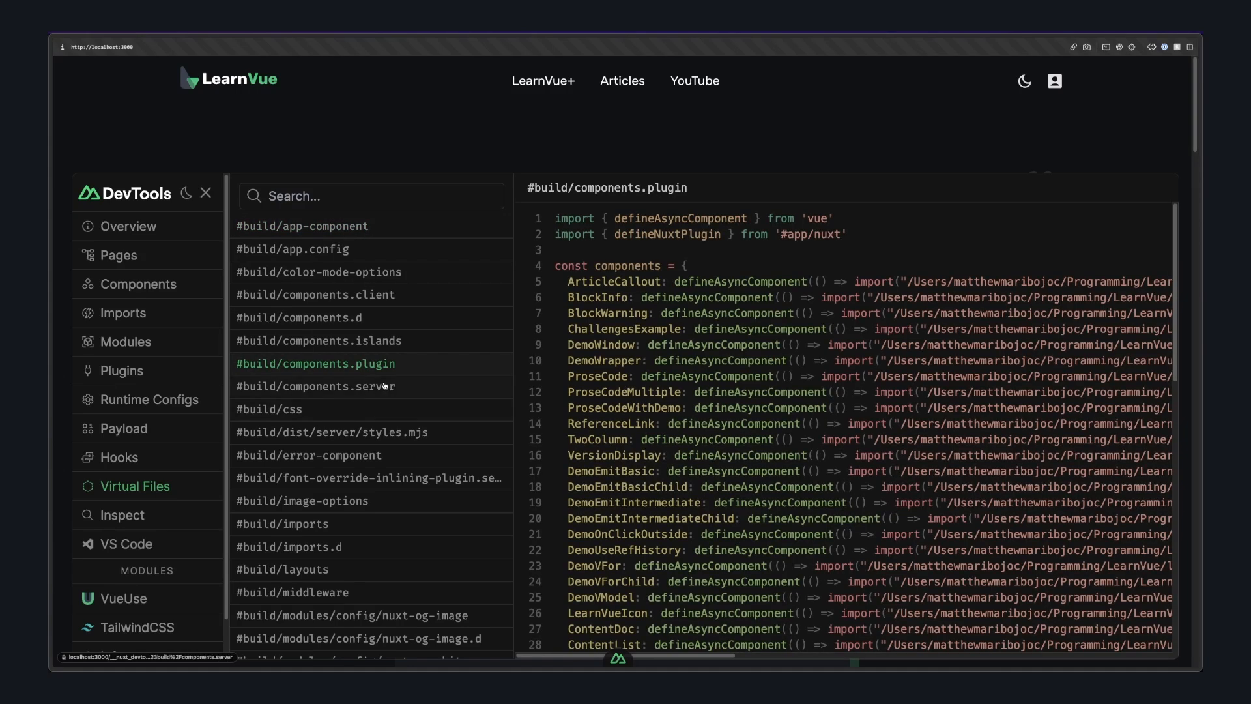
left_click(122, 515)
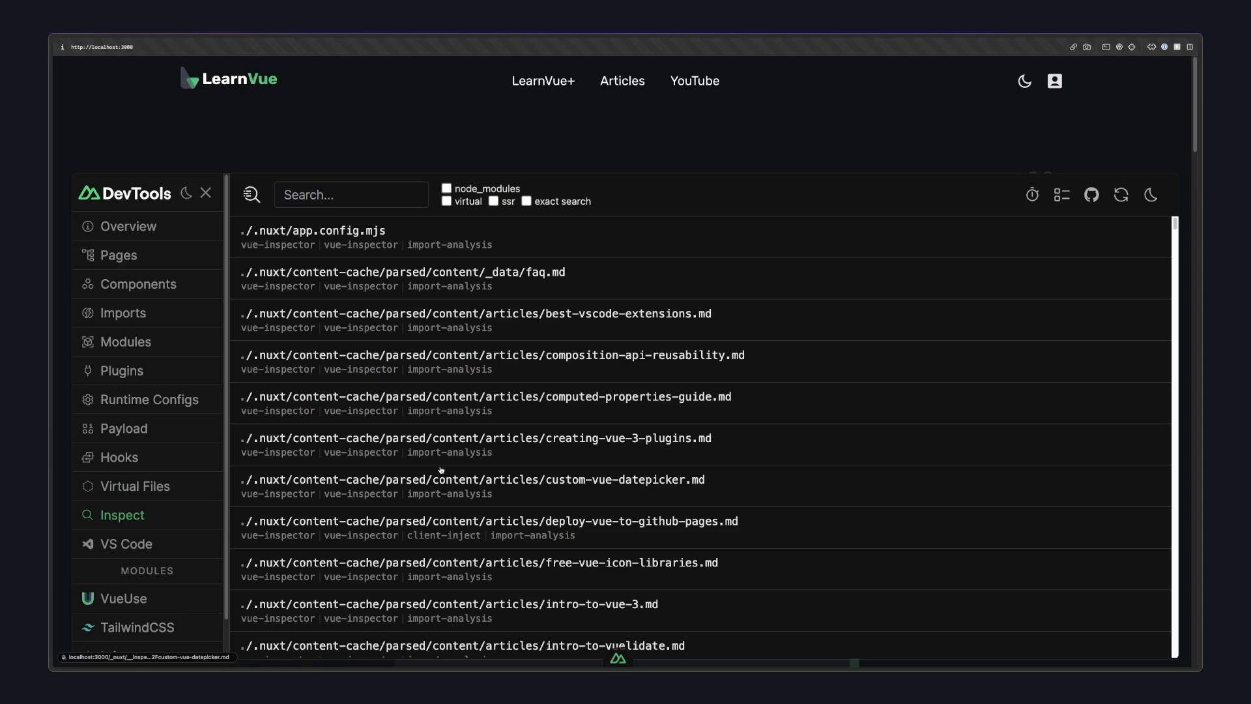
mouse_move(785, 580)
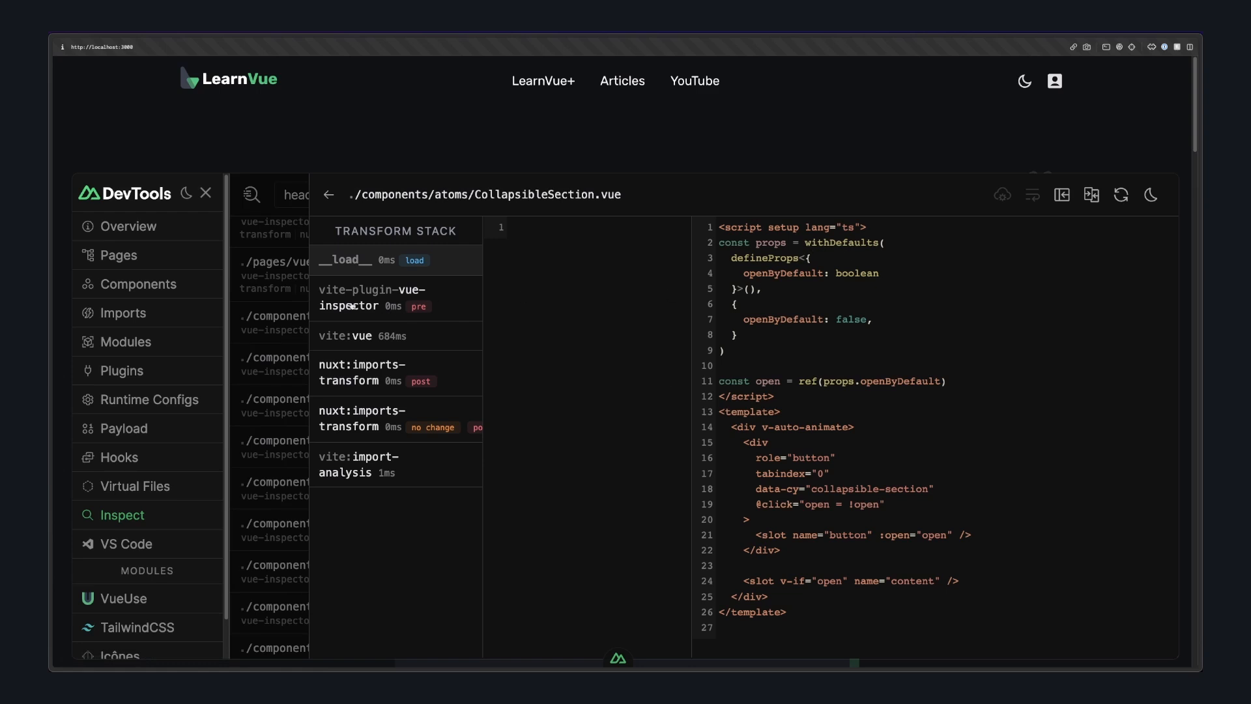
Select CollapsibleSection.vue to show its transform stack and source
left_click(371, 297)
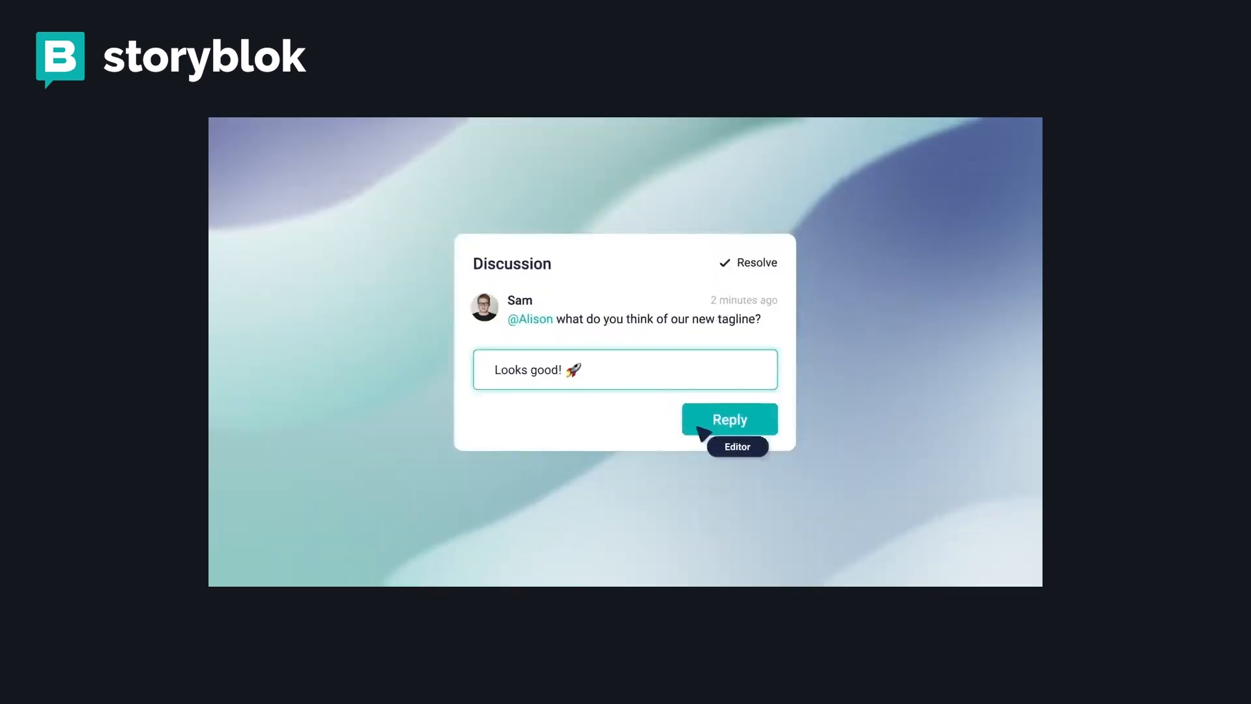
left_click(727, 419)
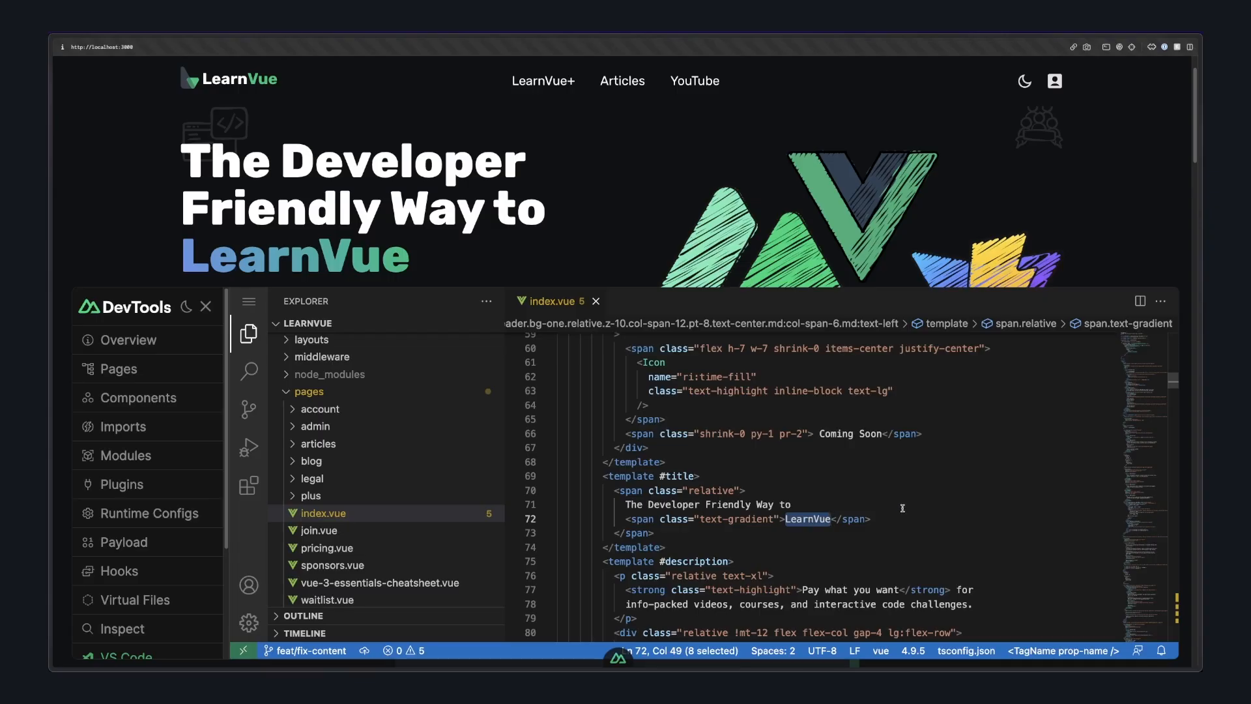
Replace LearnVue with 'be cooler' in the index.vue title span
type("be c")
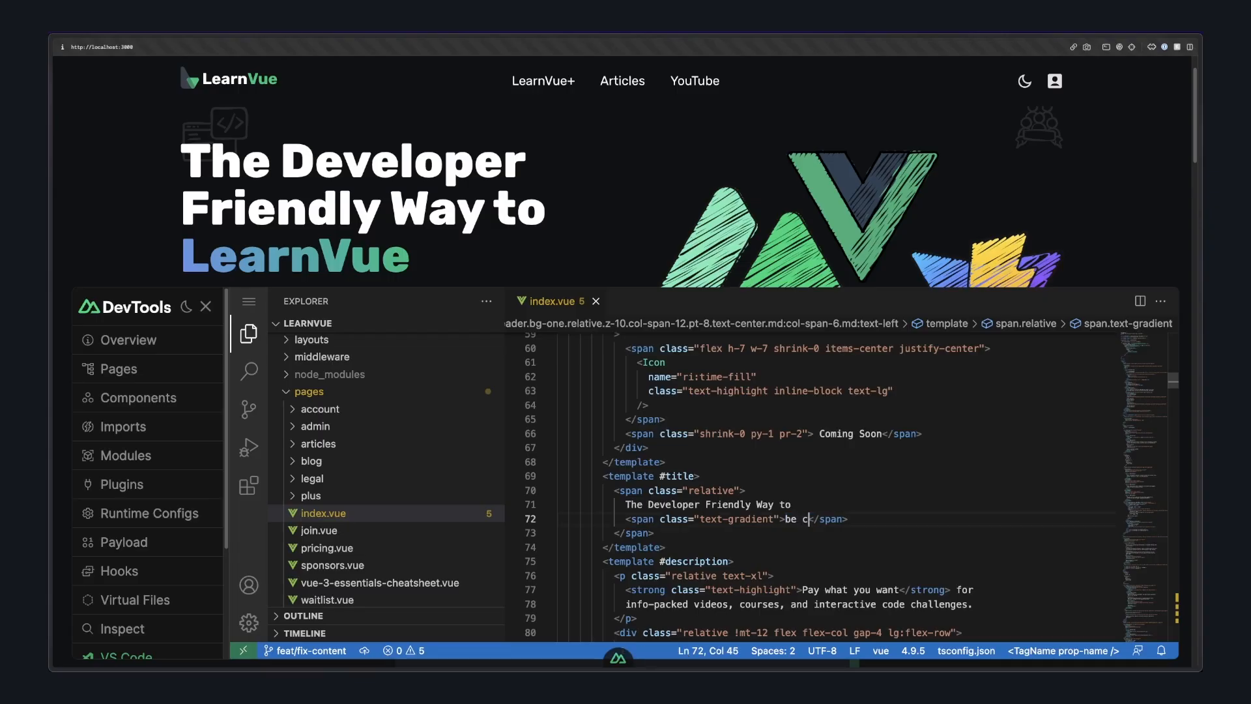
type("ooler")
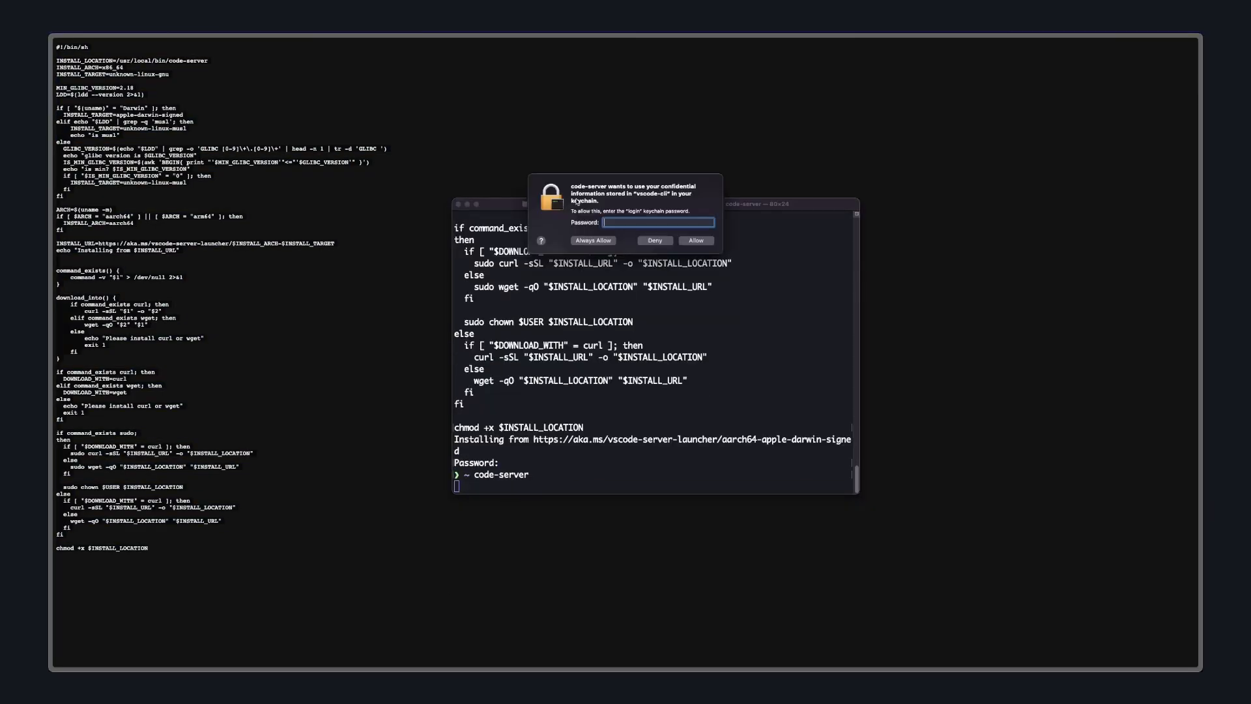
Authorize code-server via GitHub device activation and launch embedded VS Code with index.vue open
left_click(695, 240)
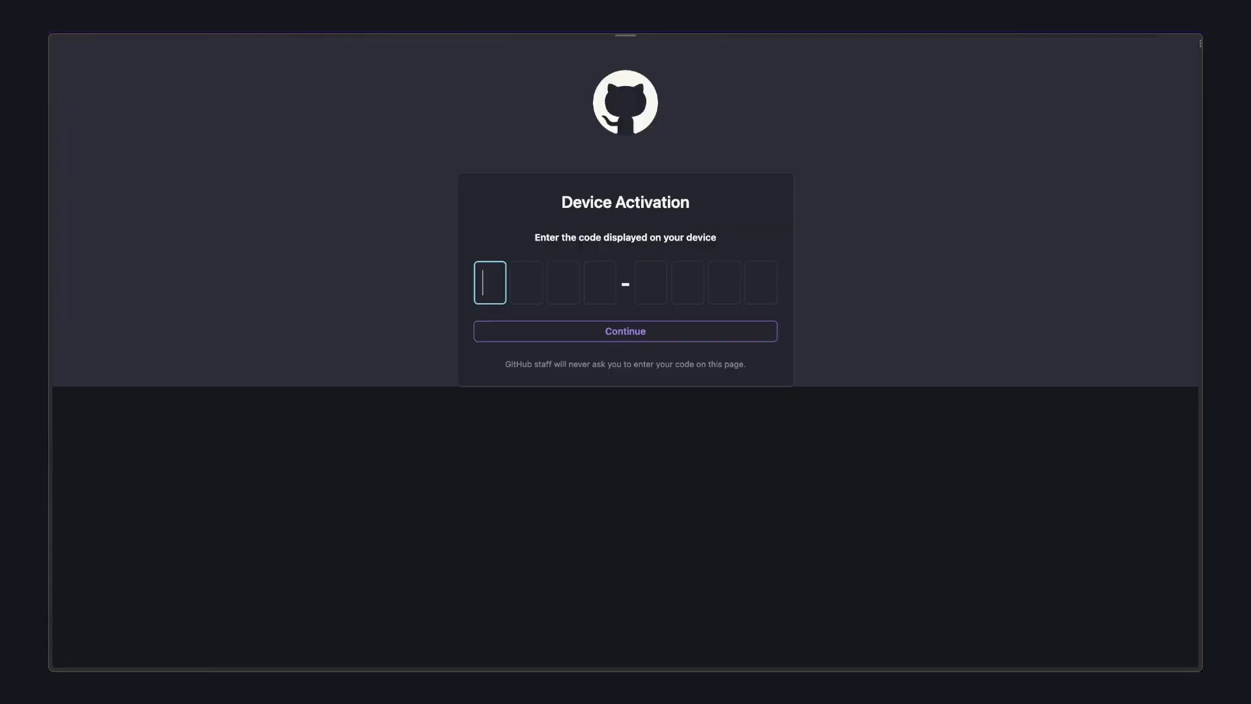
left_click(624, 329)
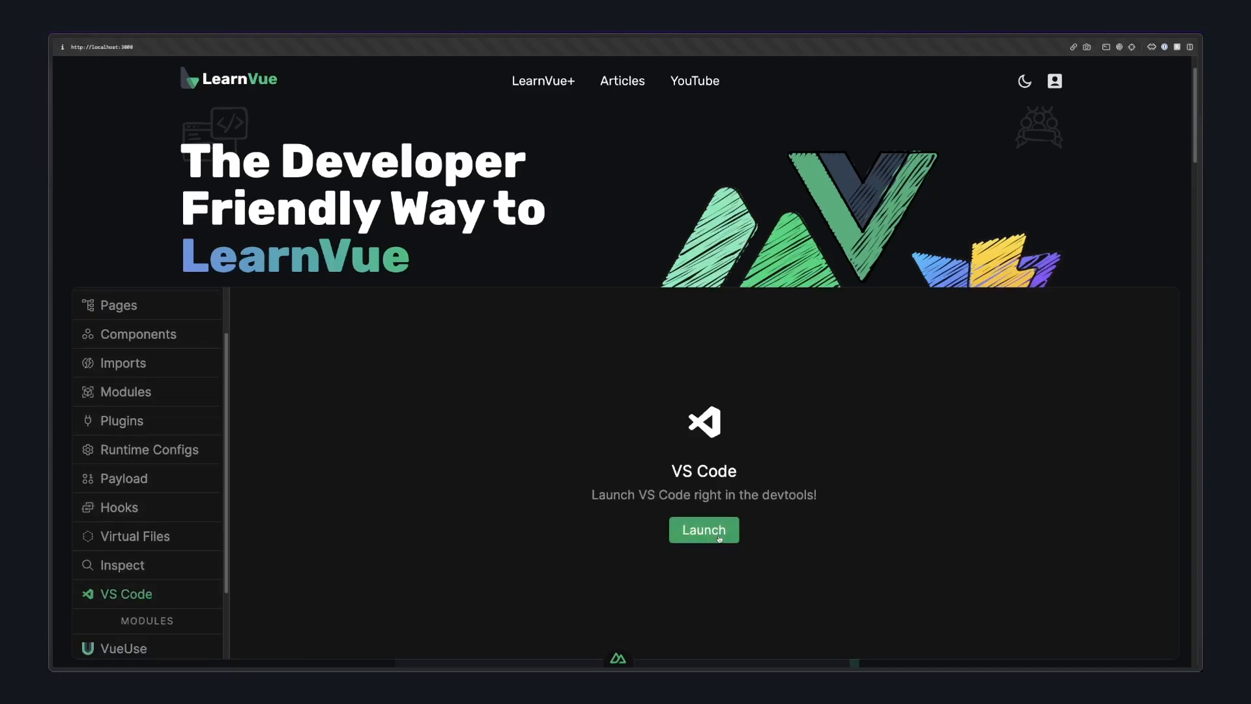
left_click(702, 531)
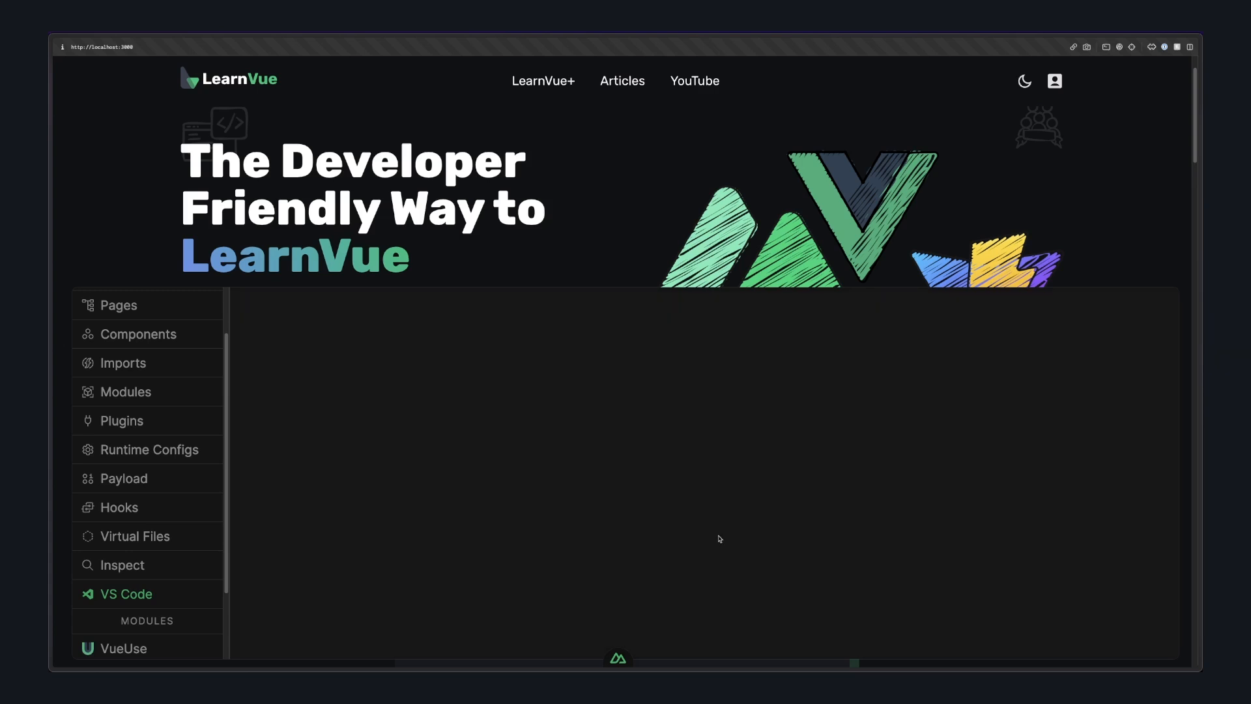
left_click(125, 594)
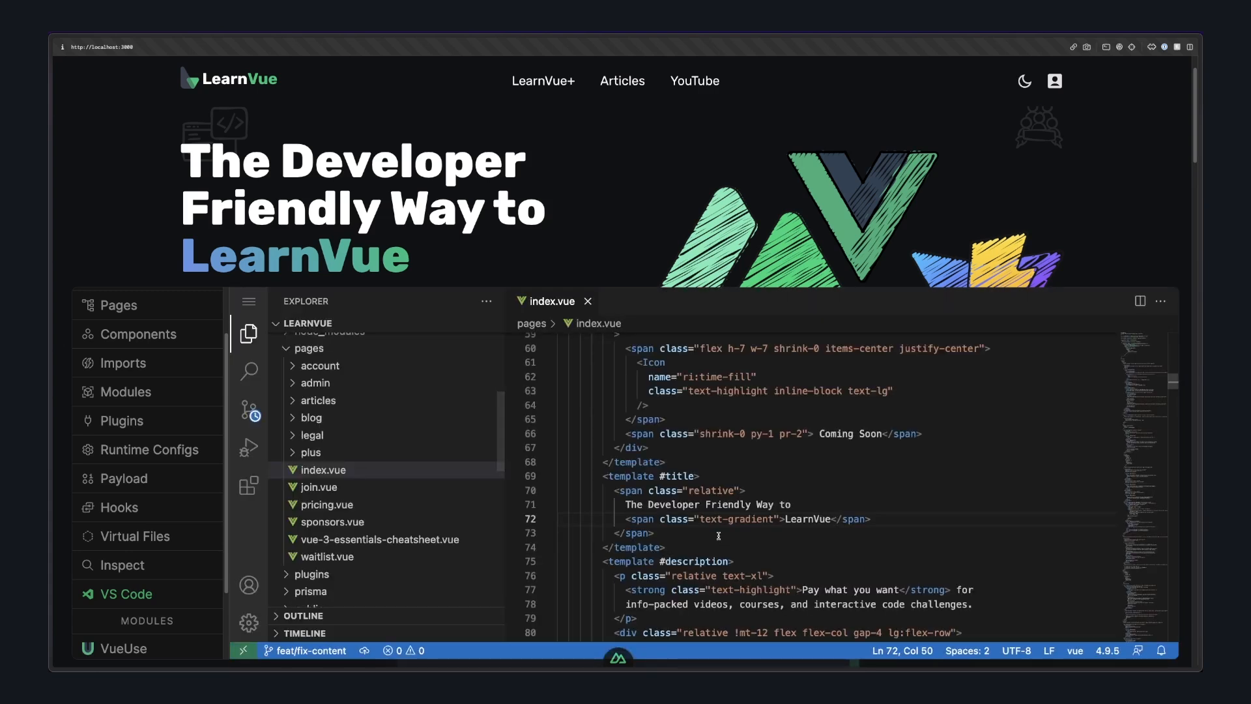